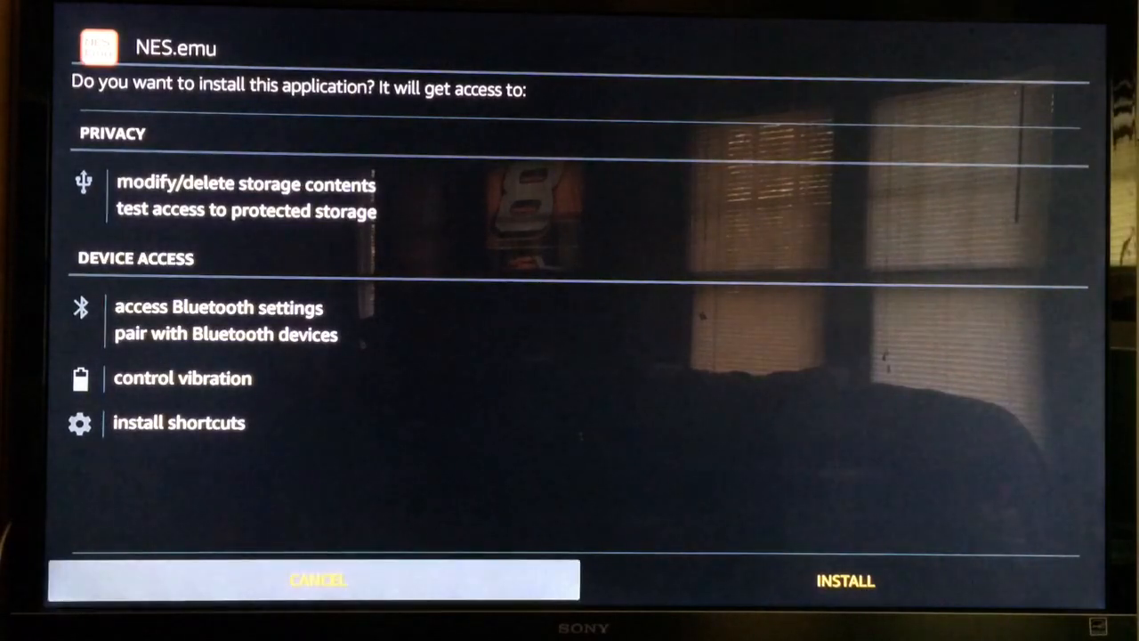
Step: Accept the permissions and install the sideloaded NES.emu emulator
left_click(844, 580)
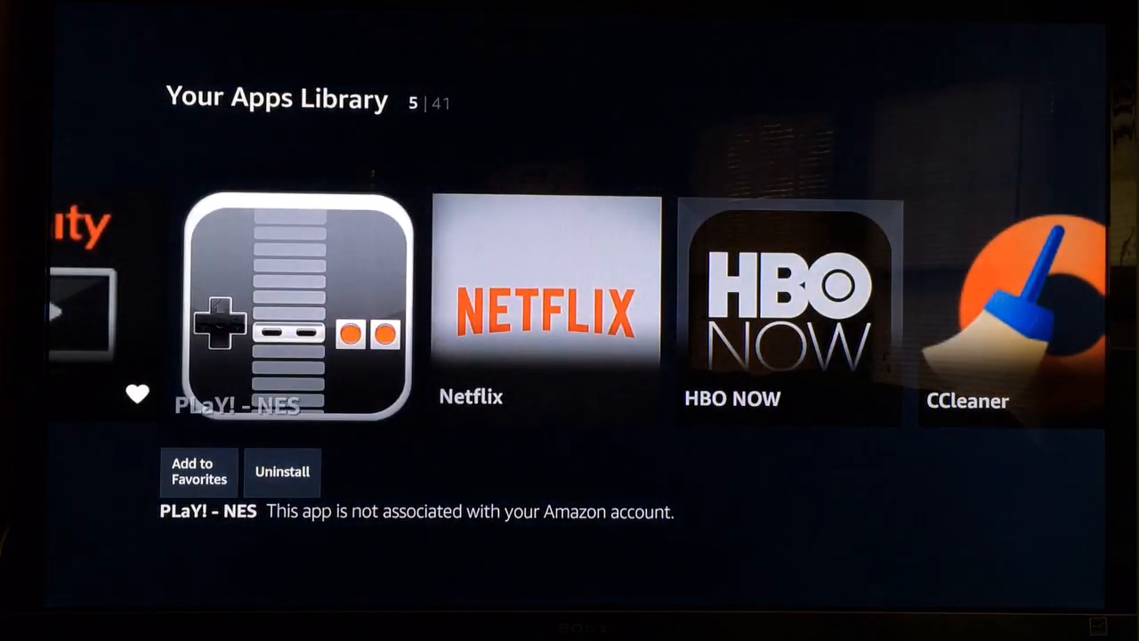
Step: Browse the apps library to reach the PLaY! NES tile and launch it
scroll("left", 3)
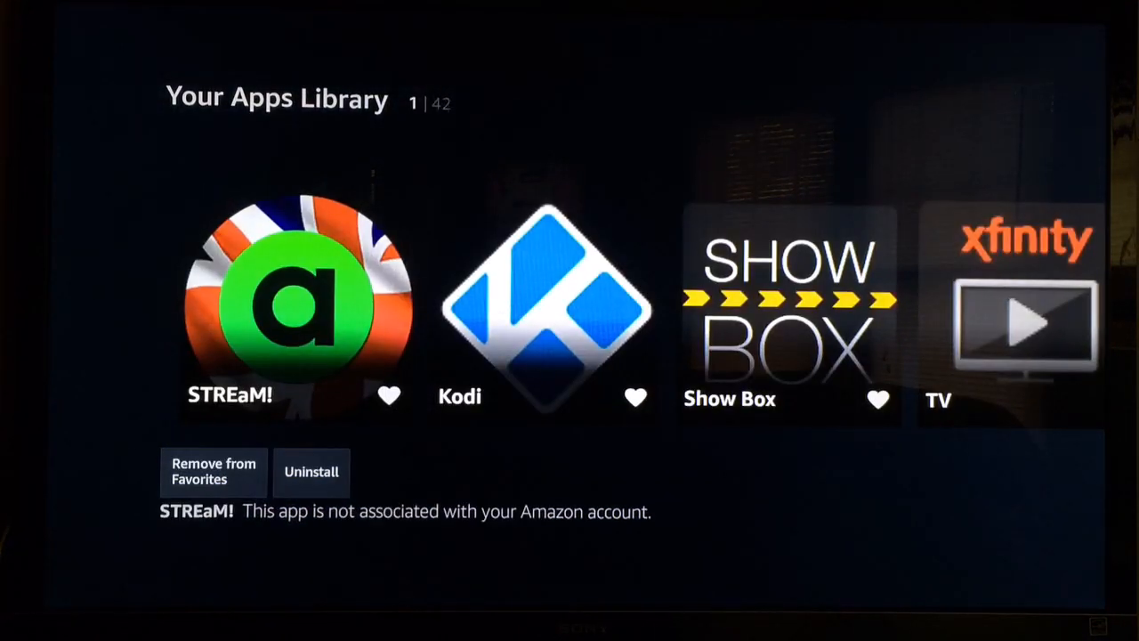
scroll("right", 3)
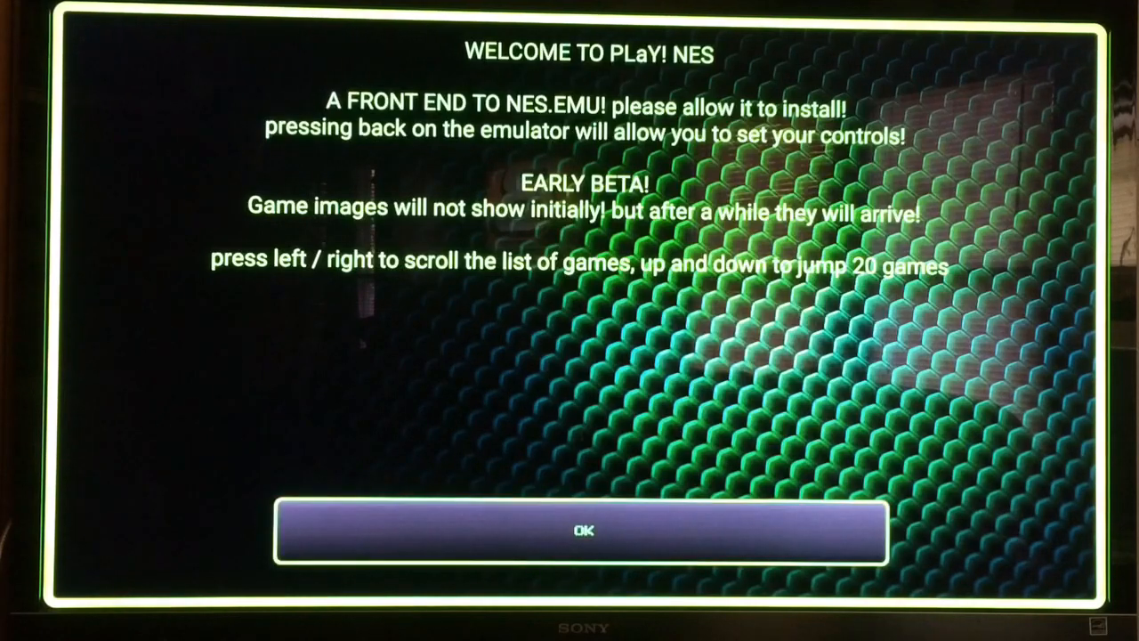
Step: Dismiss the welcome notice and search the game list for a game to launch
left_click(584, 531)
type("new chevy pick")
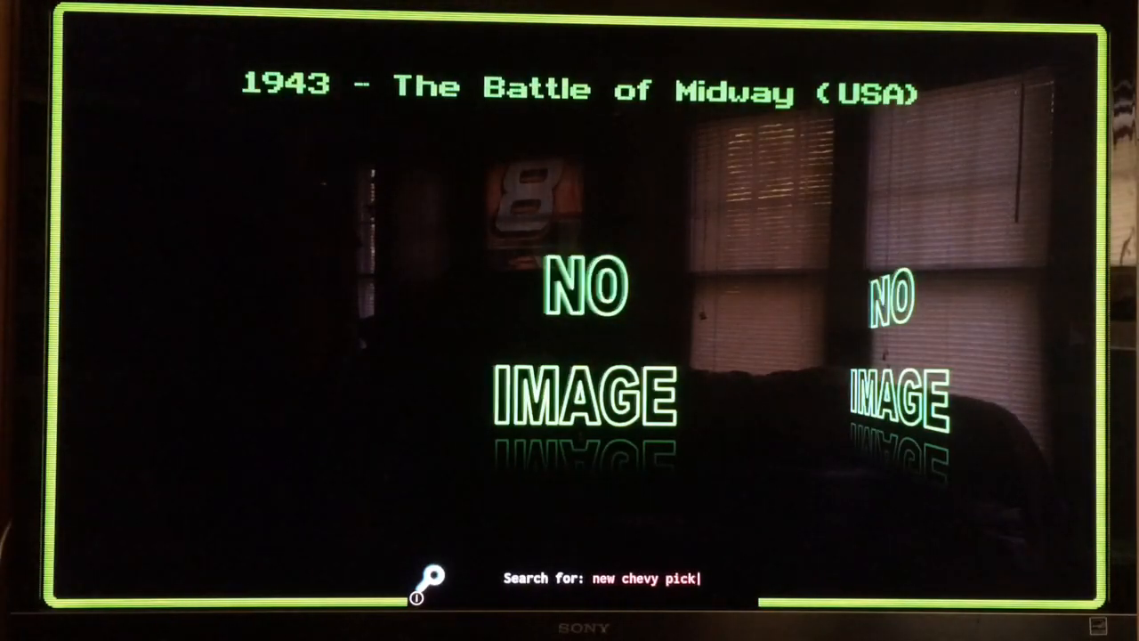
type("up truck")
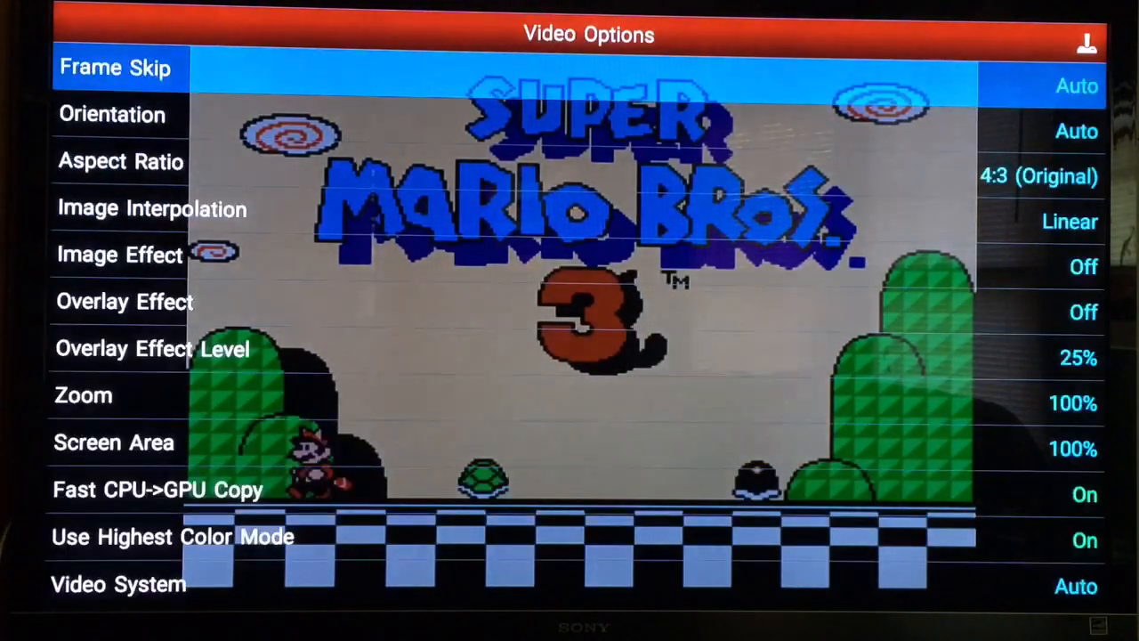
Step: Show NES.emu's Aspect Ratio choices to switch from 4:3 (Original) to Full Screen
left_click(121, 160)
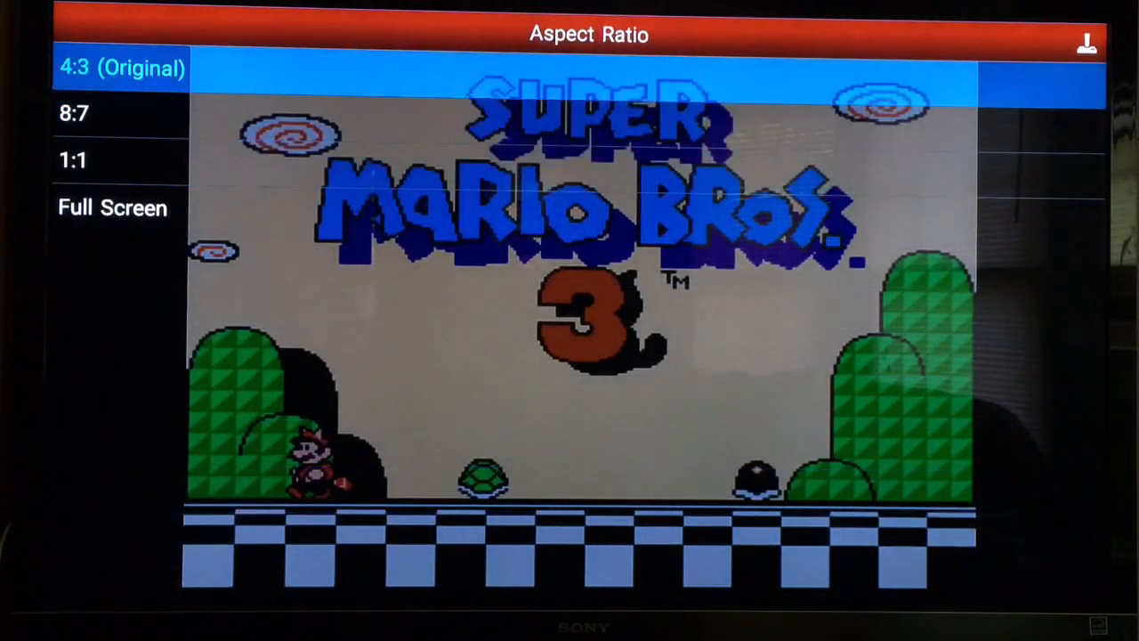